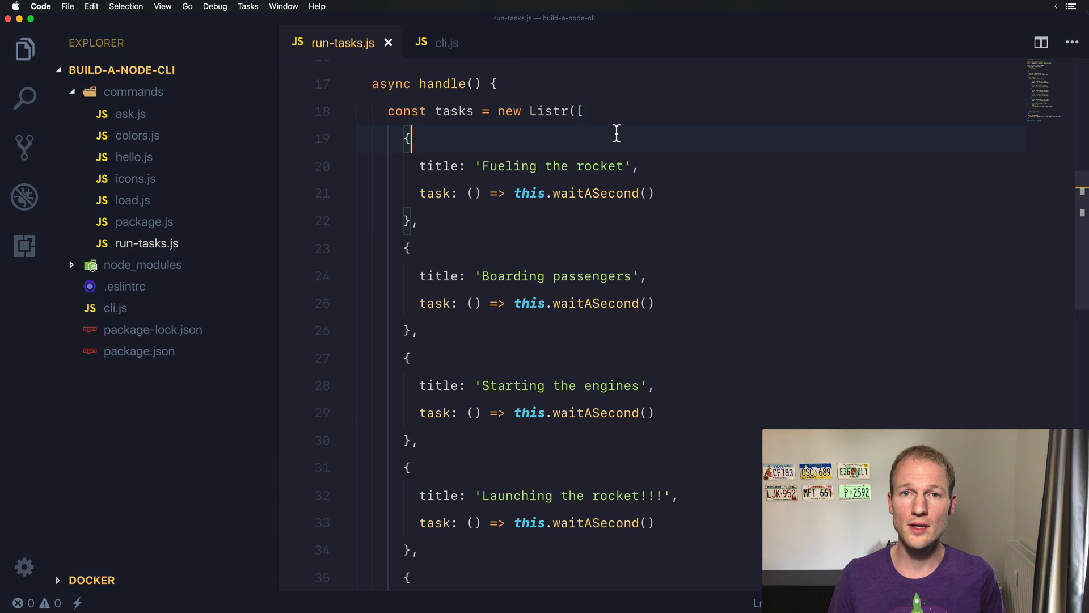
Select the first 'Fueling the rocket' task entry to duplicate it
double_click(594, 193)
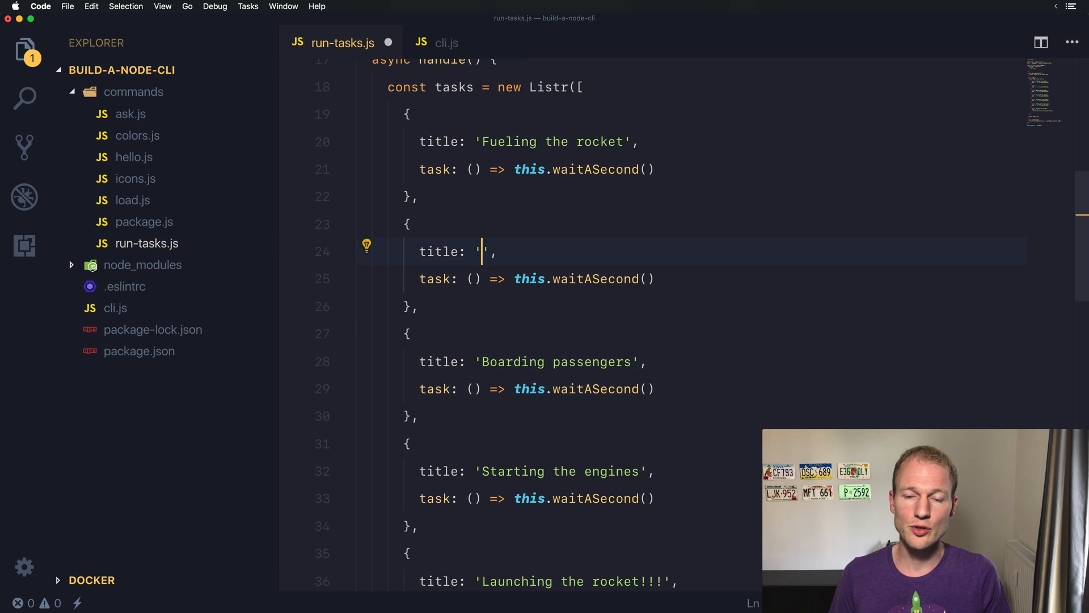
Enter the title 'Add extra snacks for the trip' and place the cursor after it
type("Add")
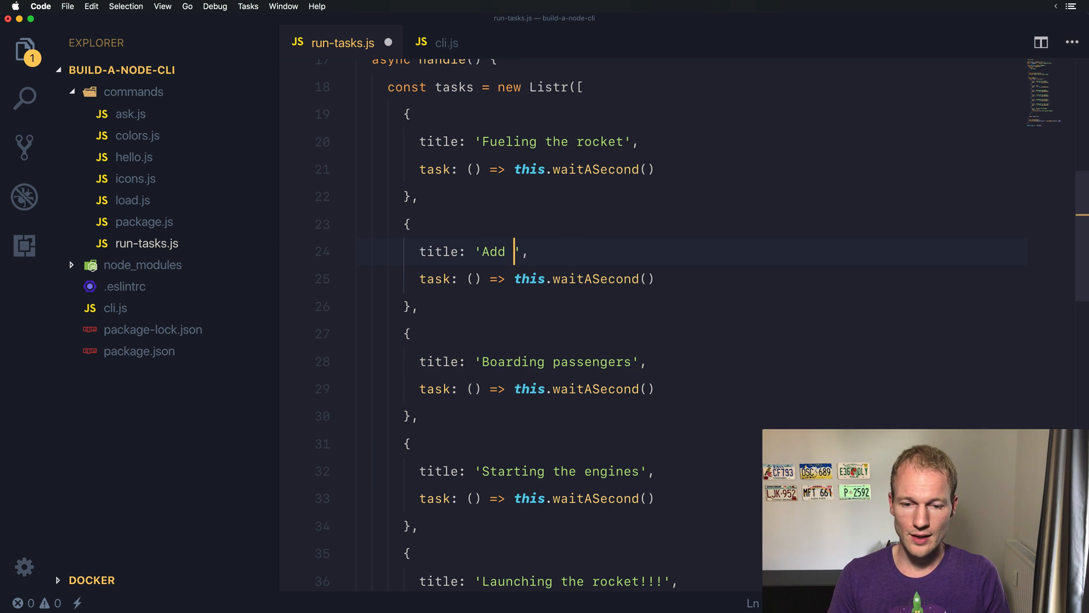
type("extra snacks for the trip")
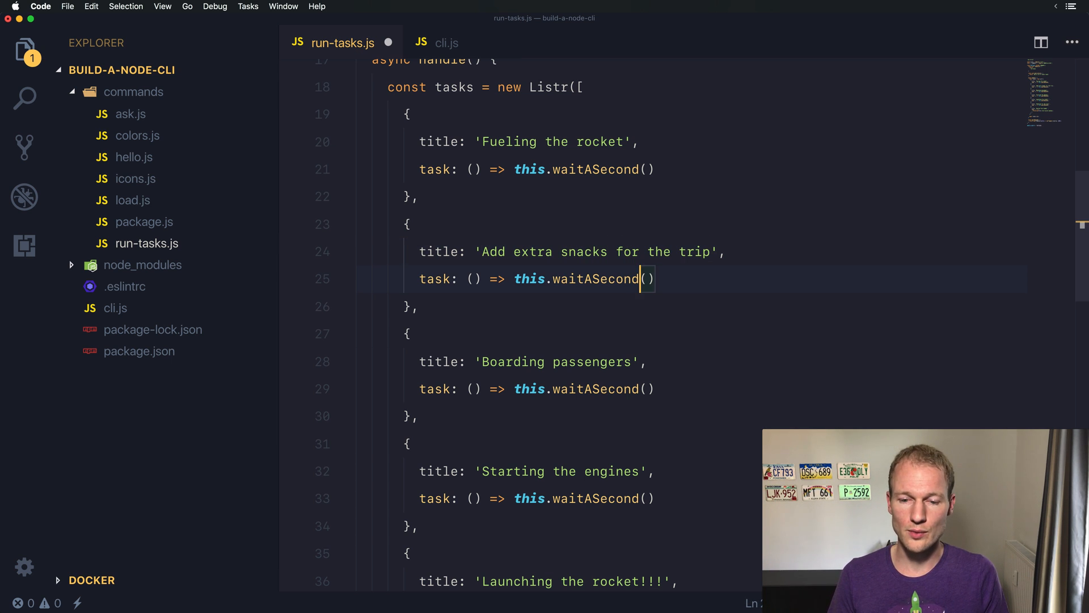
left_click(726, 251)
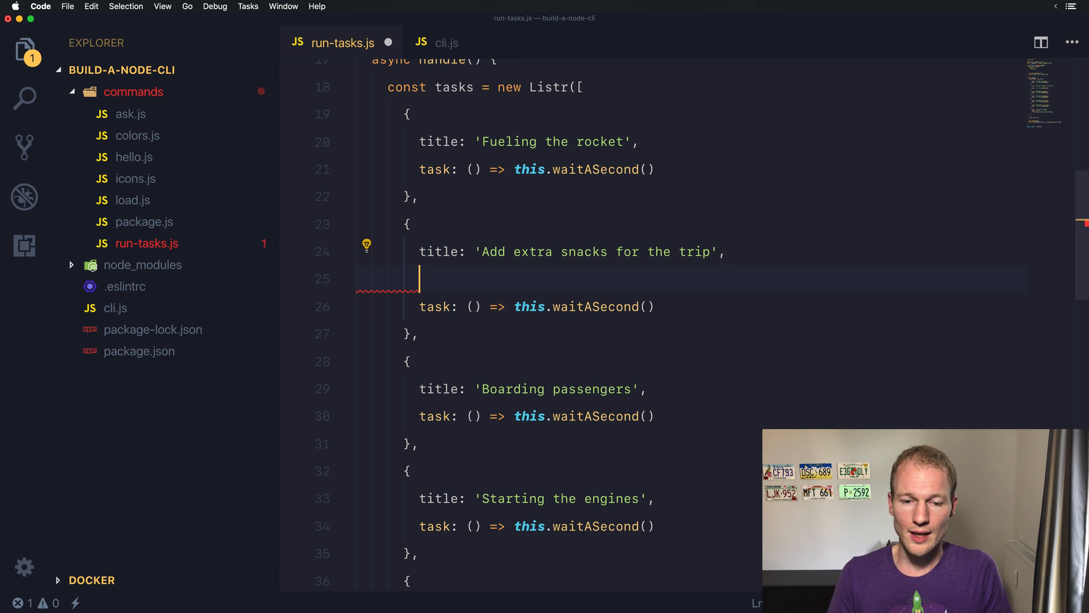
Add skip: () => true to the snacks task and select the true value
type("skip: () =>")
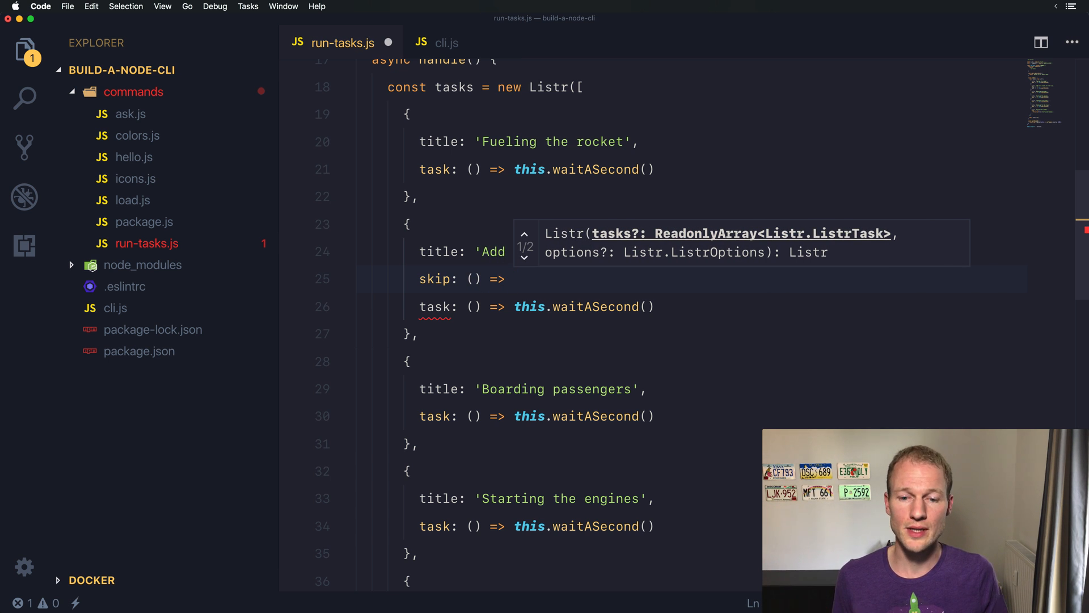
type("true,")
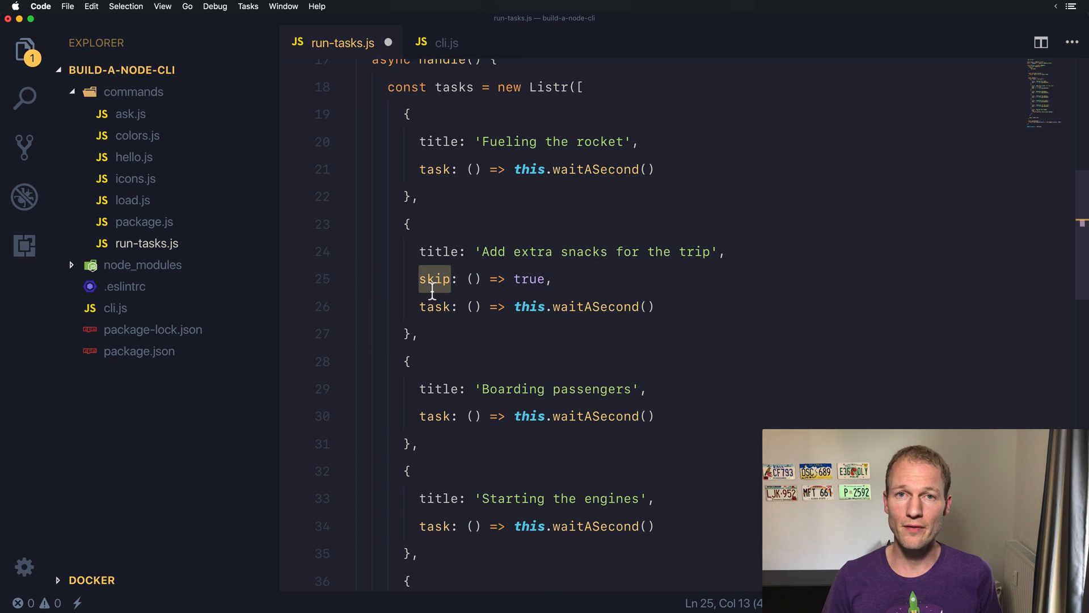
double_click(530, 279)
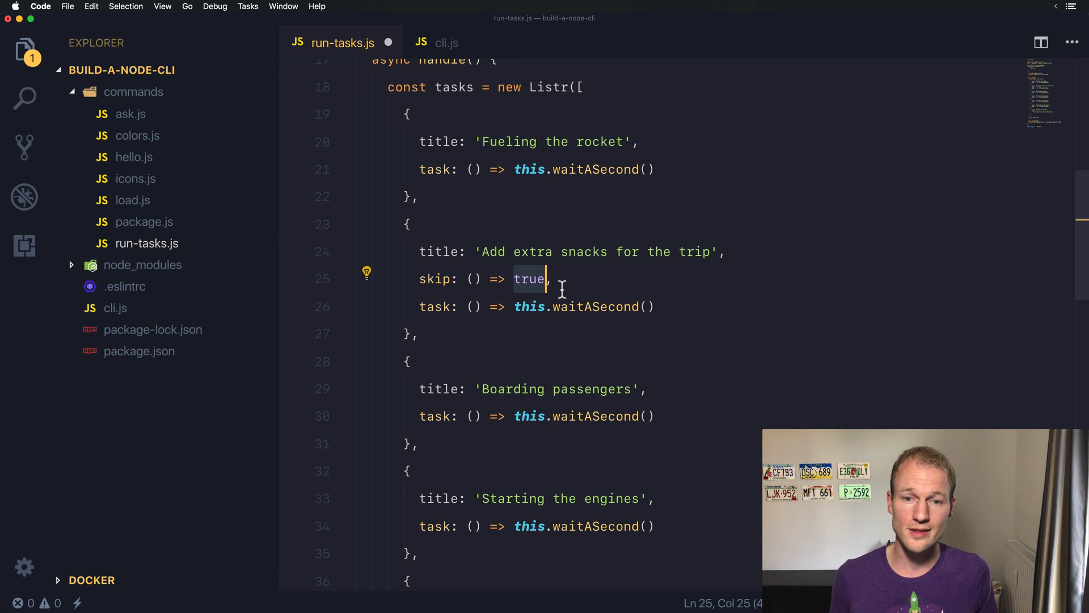
Try false for the skip return value, then switch it back to true
type("false")
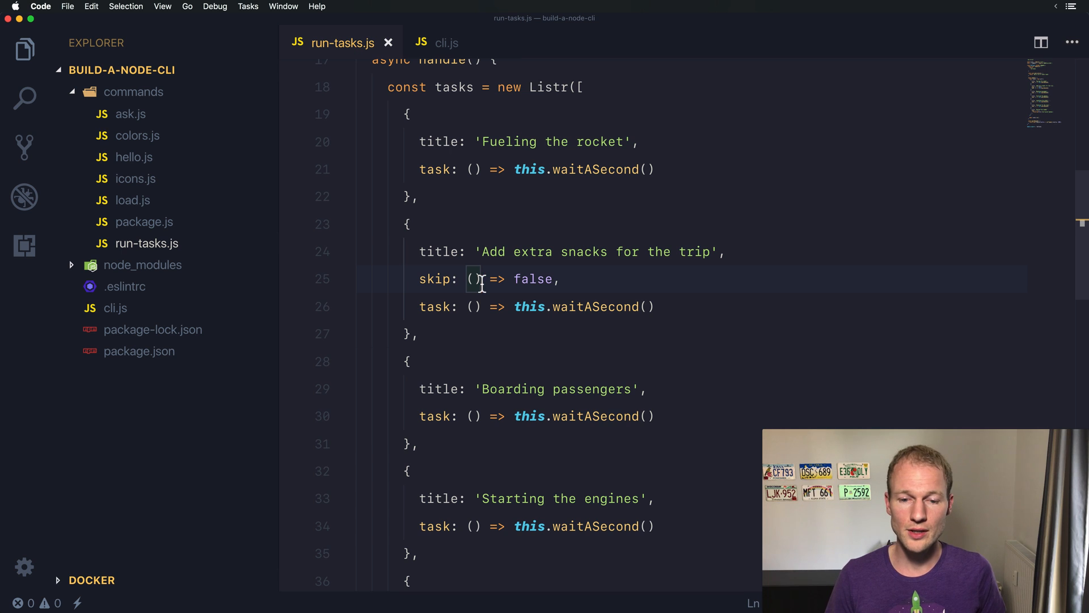
double_click(532, 278)
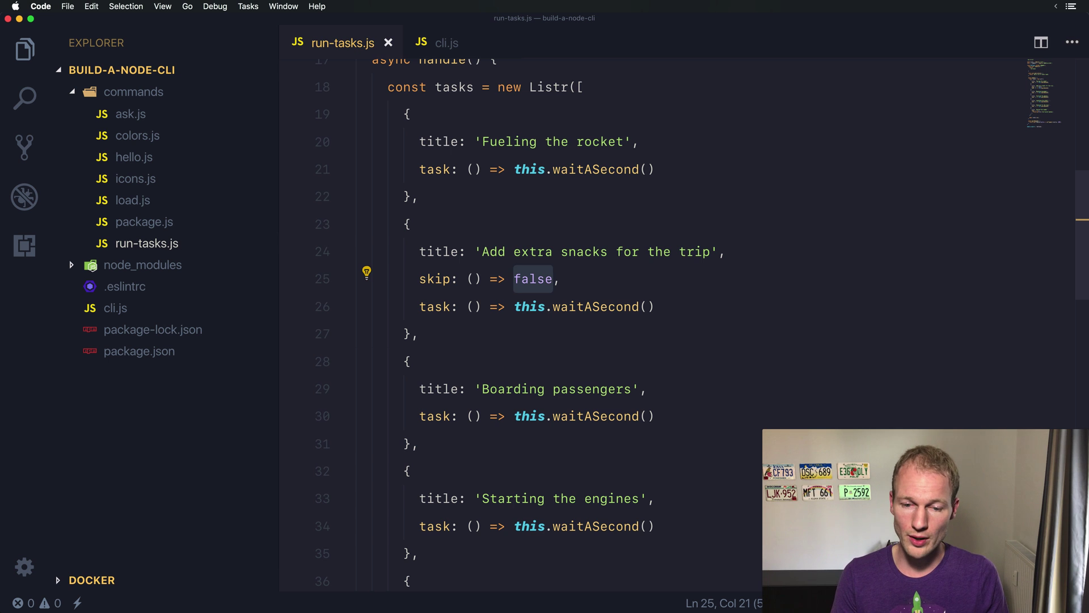
type("true")
type("it")
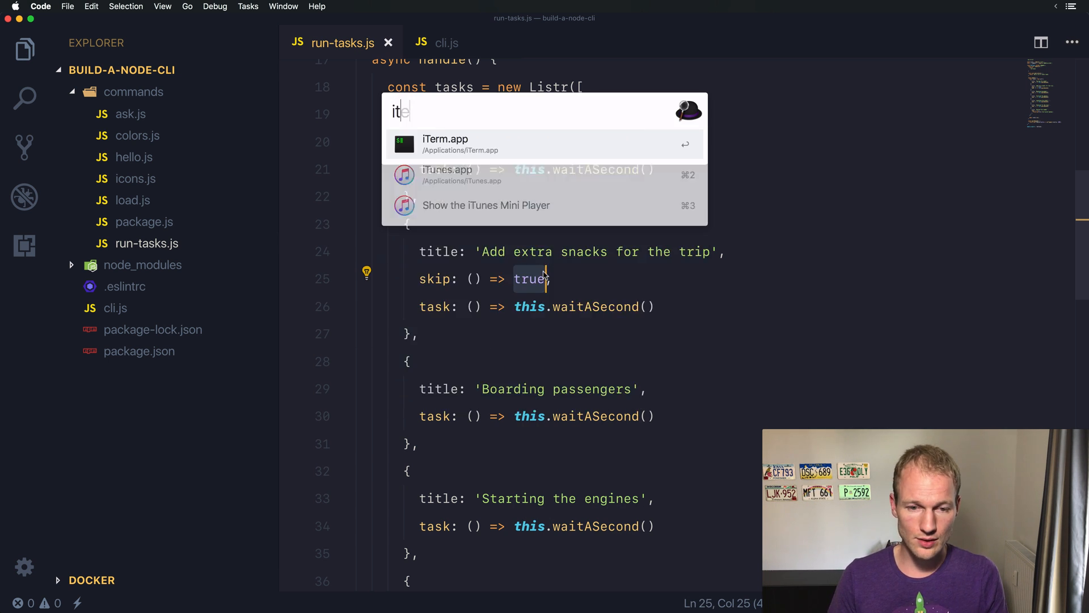
Run node cli.js run-tasks in iTerm2
type("r")
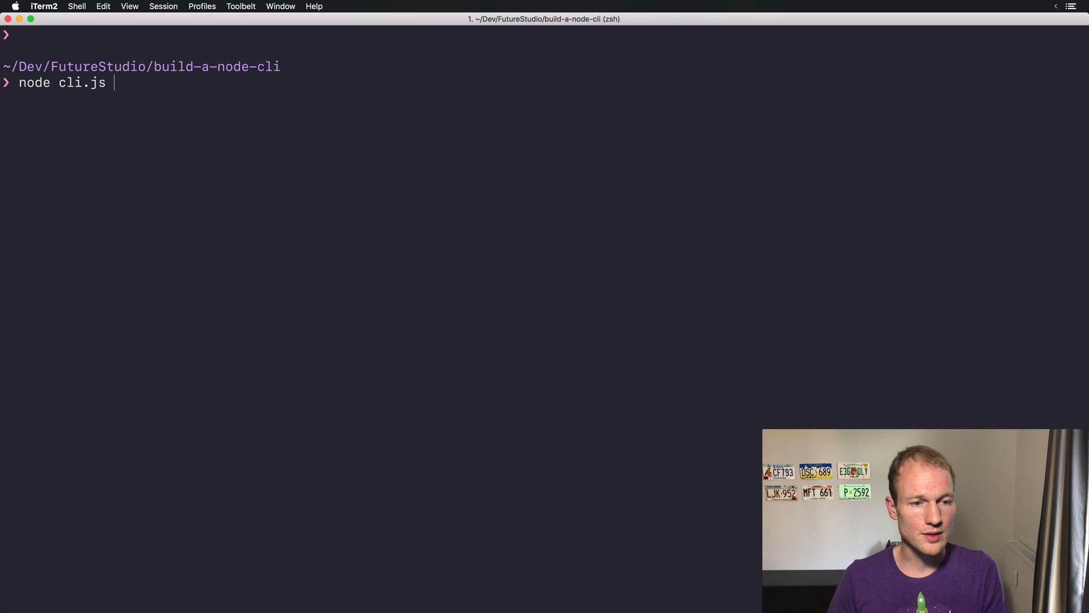
key("Return")
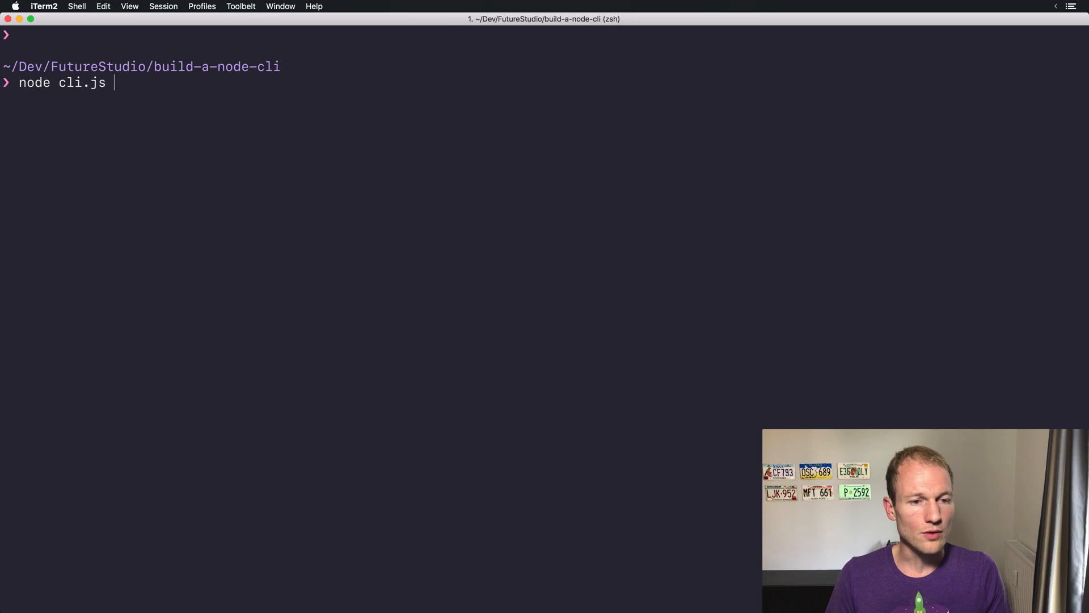
type(" run-tasks")
key("Return")
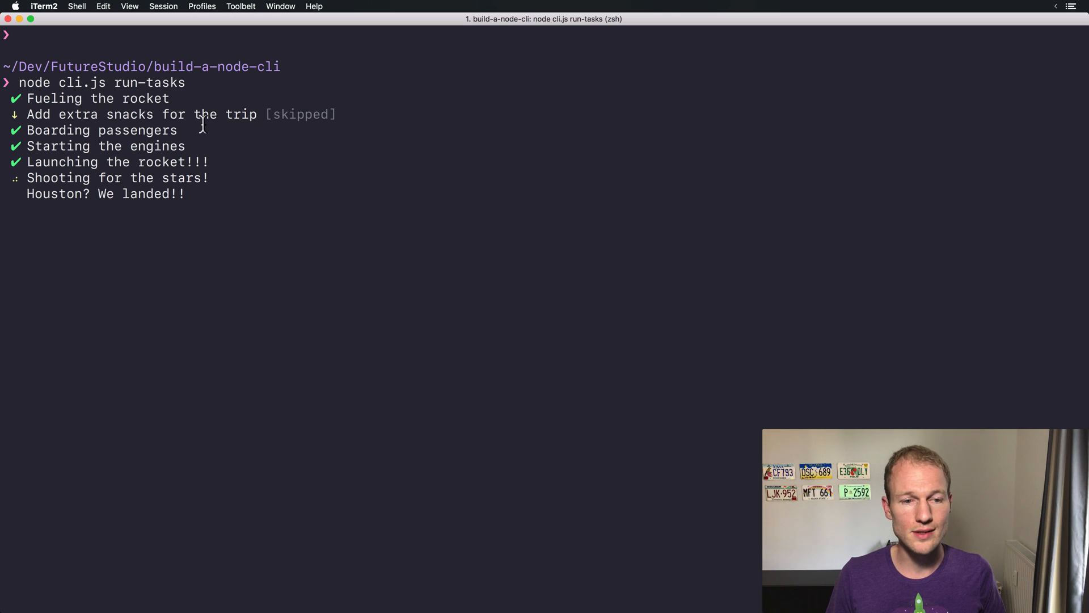
Let the run finish with snacks skipped and landing failing with 'We failed landing'
key("Return")
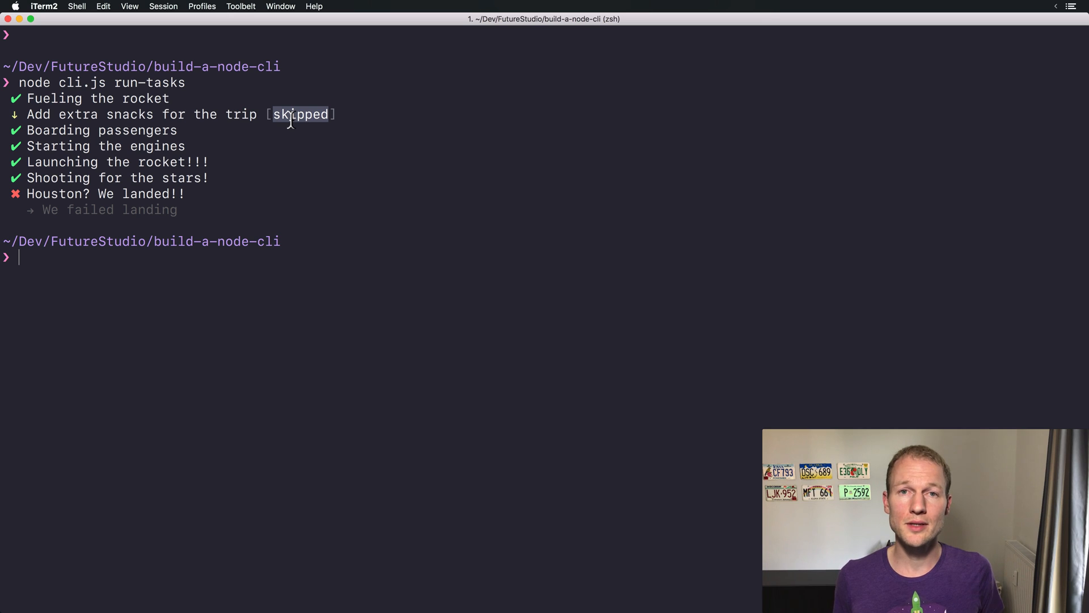
mouse_move(361, 118)
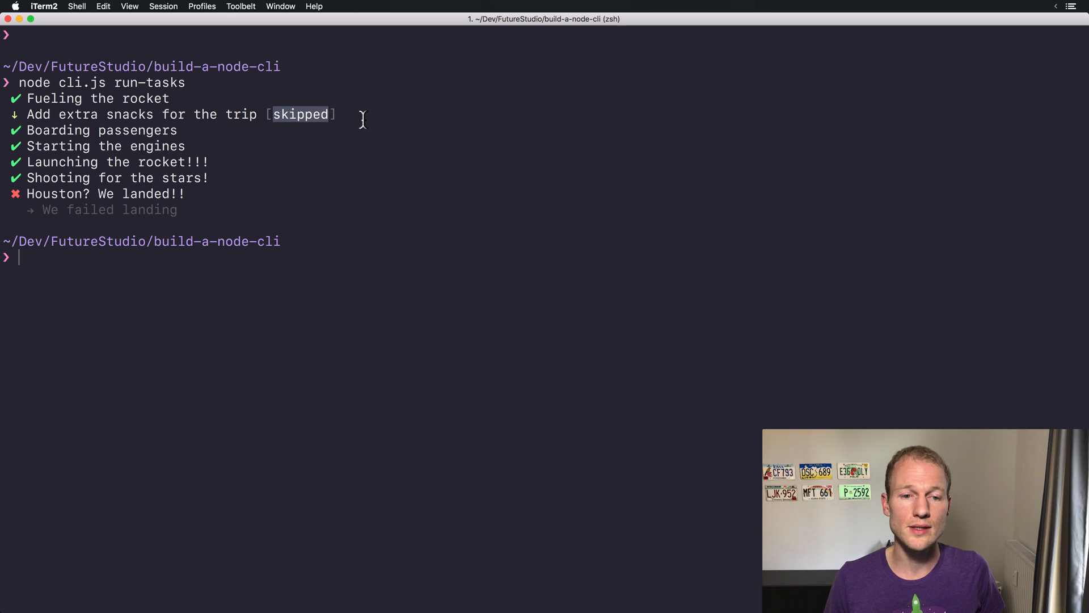